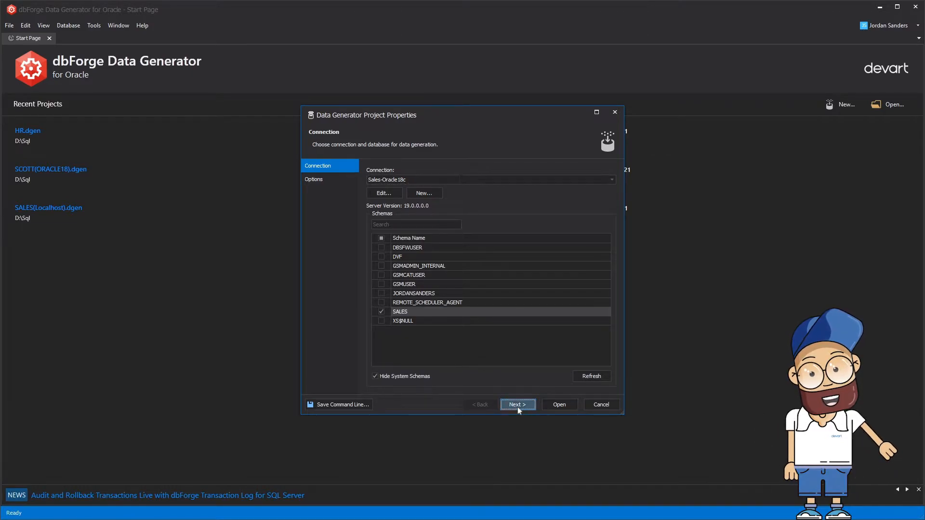
Step: Accept SALES as the schema and default options, then open the new generation project
{"action": "left_click", "coordinate": [516, 404]}
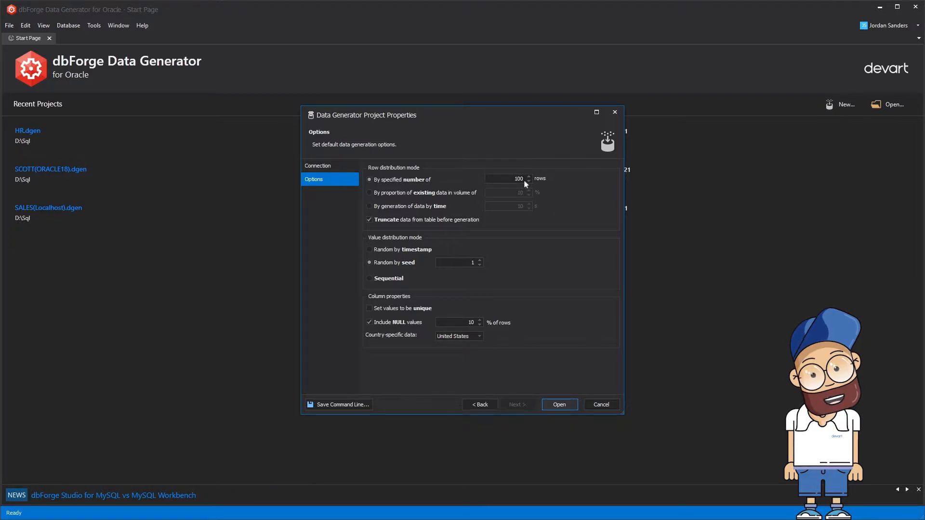
{"action": "left_click", "coordinate": [557, 404]}
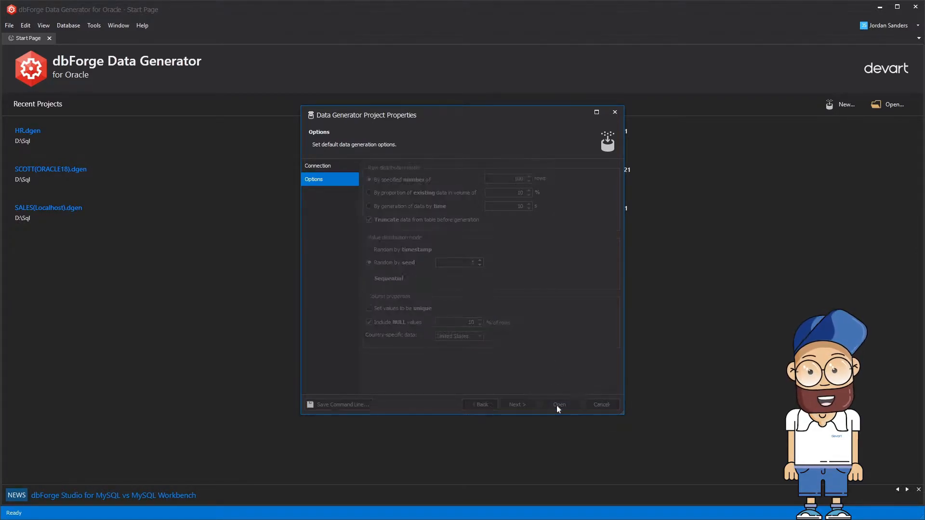
{"action": "left_click", "coordinate": [557, 404]}
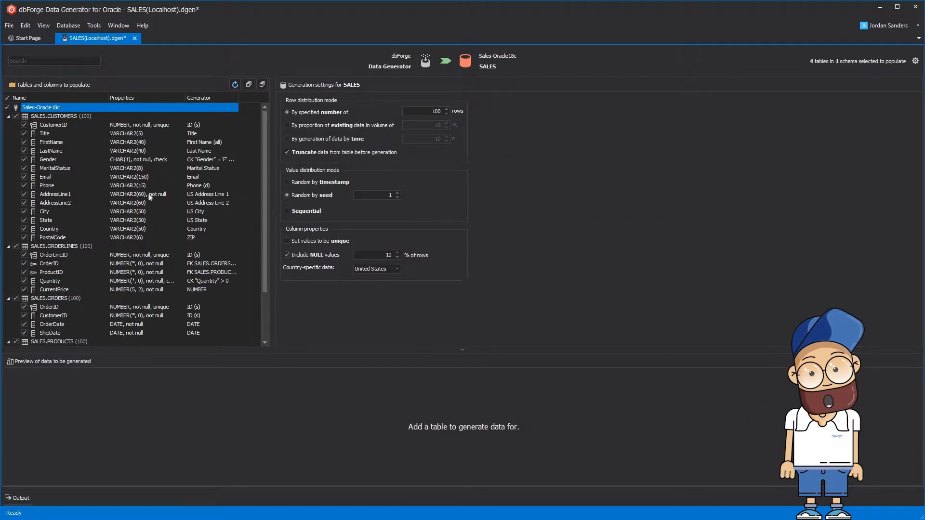
{"action": "left_click", "coordinate": [45, 133]}
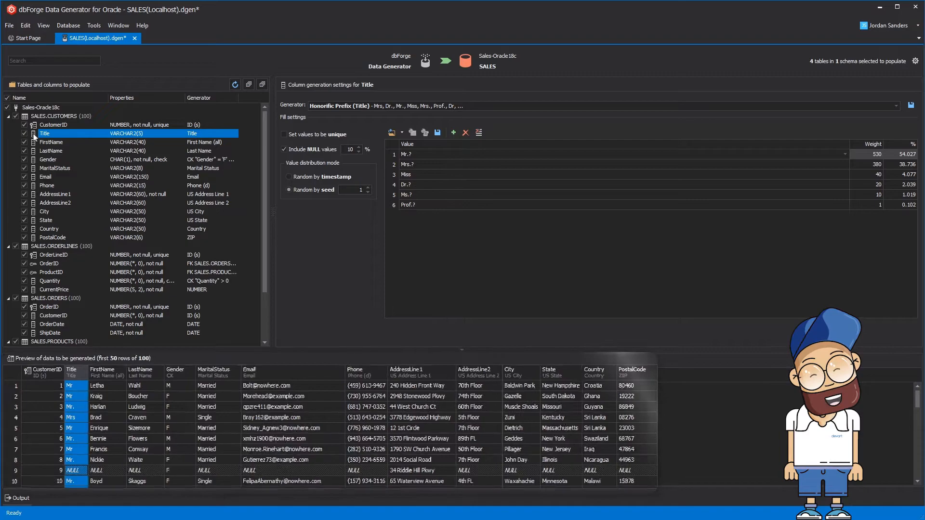
Step: Give AddressLine1 the UK Address Full generator and start CUSTOMERS.CustomerID at 100
{"action": "left_click", "coordinate": [51, 151]}
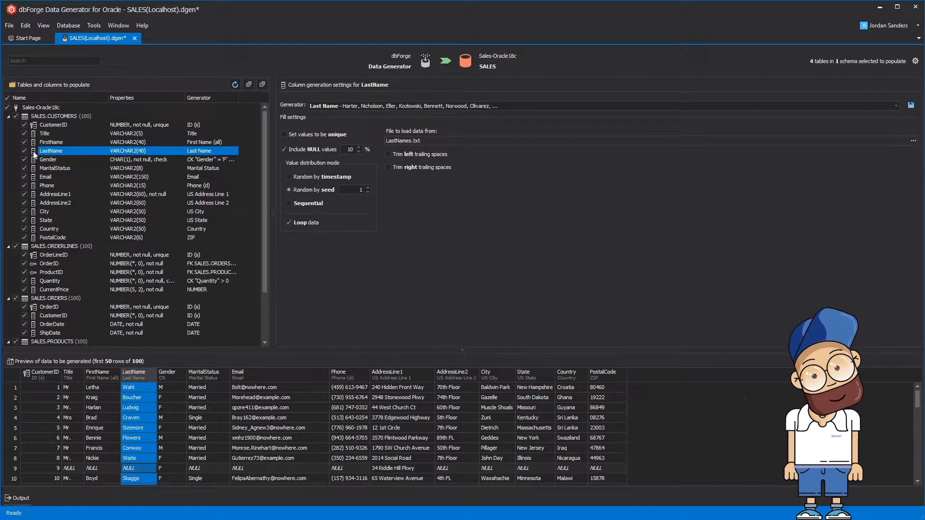
{"action": "left_click", "coordinate": [55, 194]}
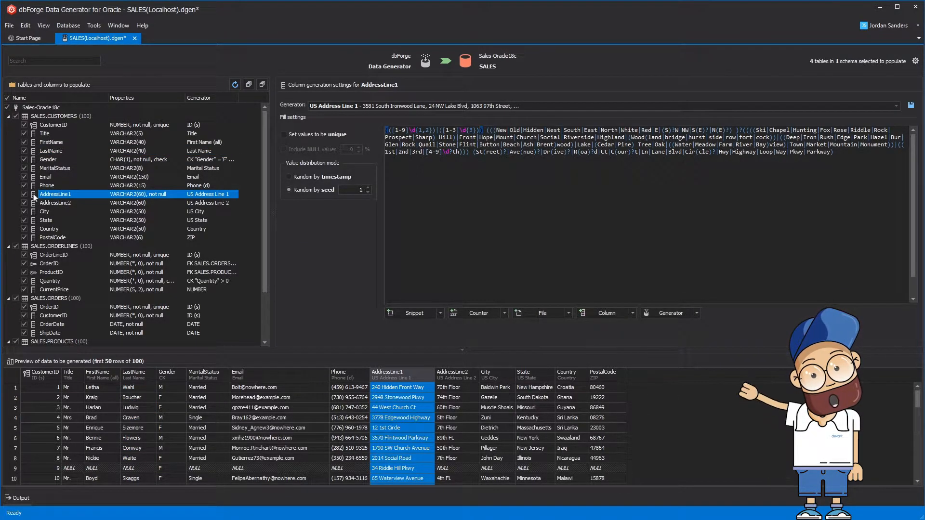
{"action": "left_click", "coordinate": [894, 105]}
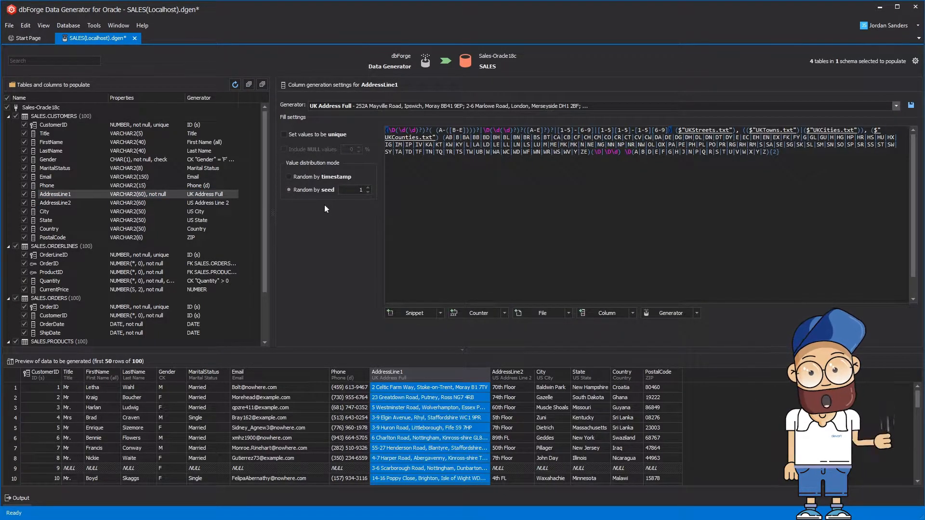
{"action": "left_click", "coordinate": [54, 124]}
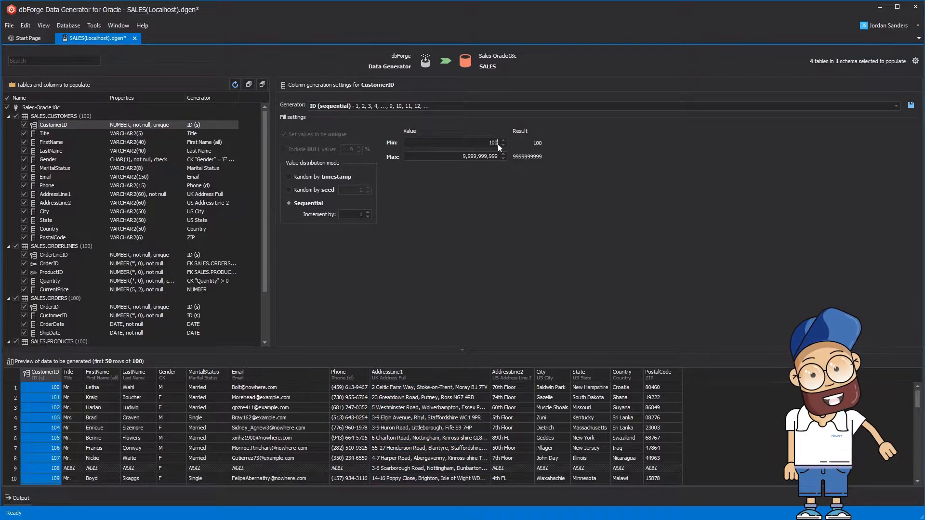
{"action": "left_click", "coordinate": [50, 306]}
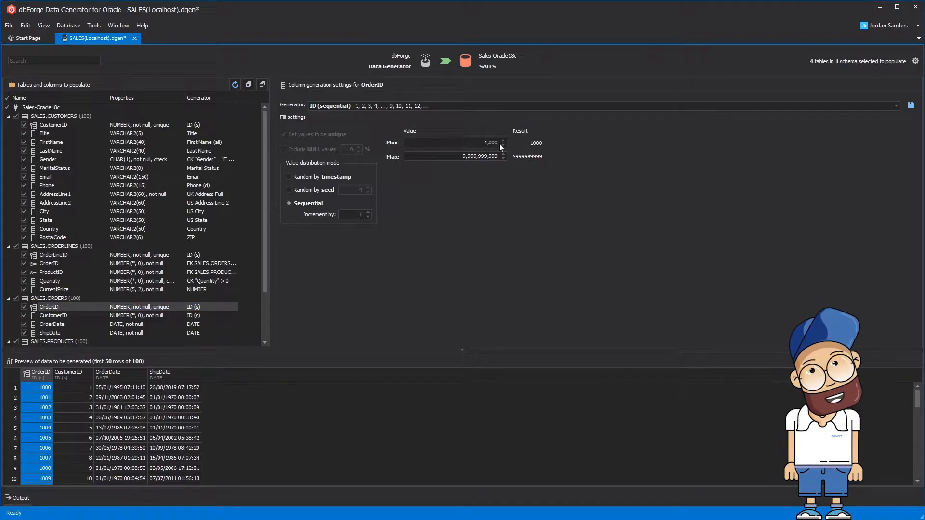
Step: Start ORDERS.OrderID at 1,000 and repeat each ORDERLINES.OrderID value 1 to 5 times
{"action": "left_click", "coordinate": [50, 263]}
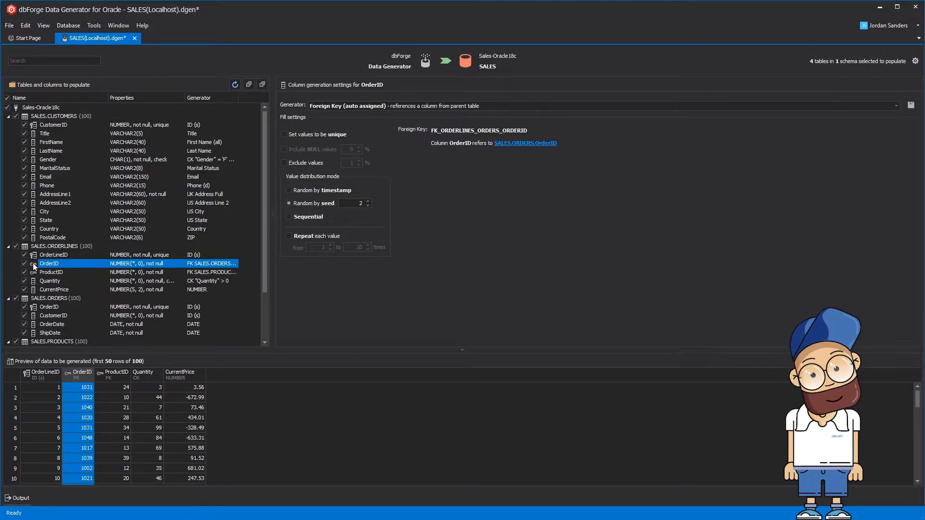
{"action": "mouse_move", "coordinate": [457, 163]}
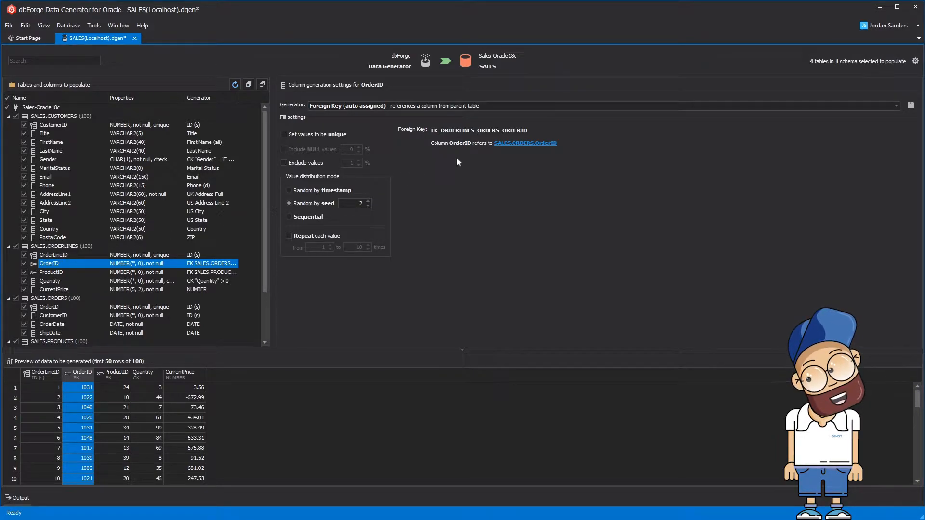
{"action": "left_click", "coordinate": [50, 307]}
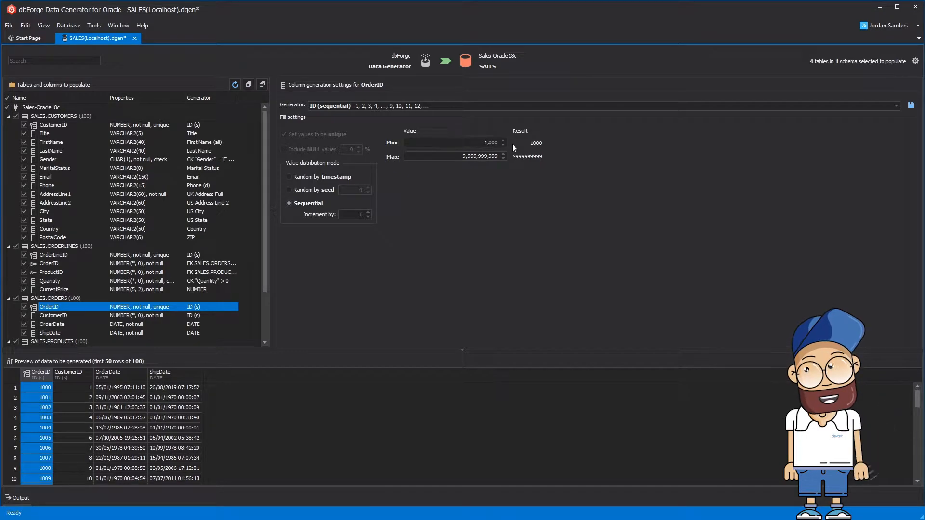
{"action": "left_click", "coordinate": [50, 263]}
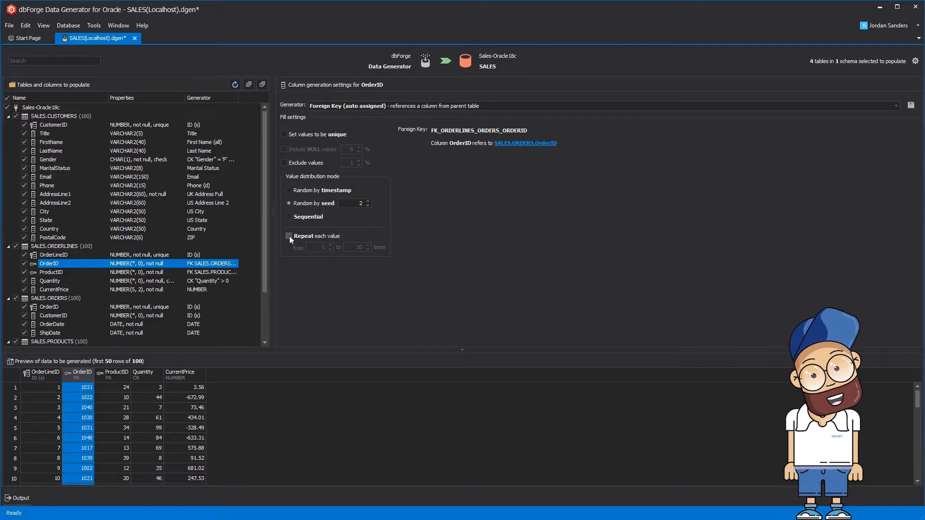
{"action": "left_click", "coordinate": [288, 236]}
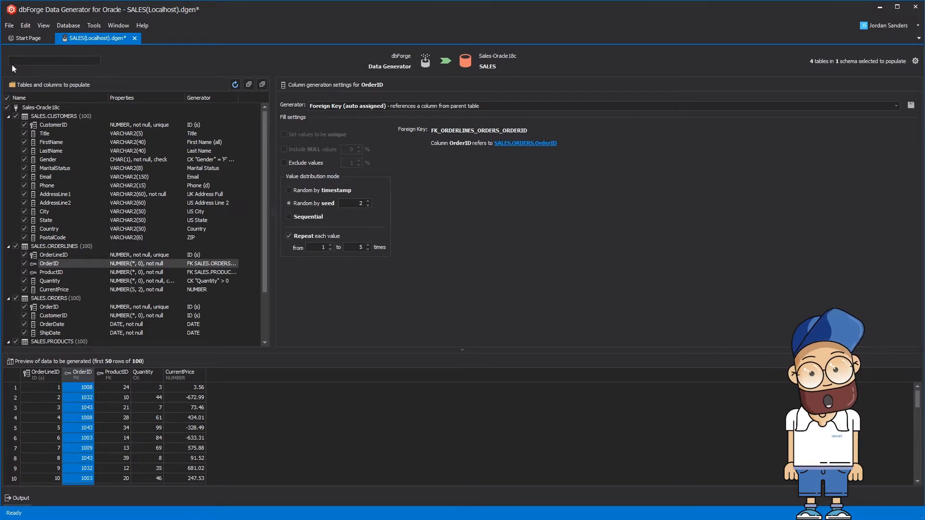
Step: Point the ORDERS.CustomerID foreign key at SALES.CUSTOMERS.CustomerID
{"action": "type", "text": "cust"}
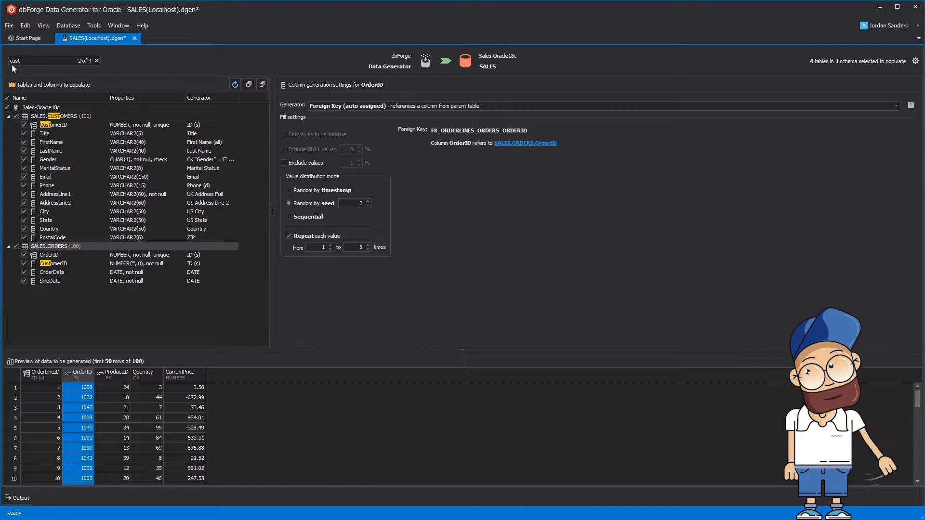
{"action": "left_click", "coordinate": [54, 124]}
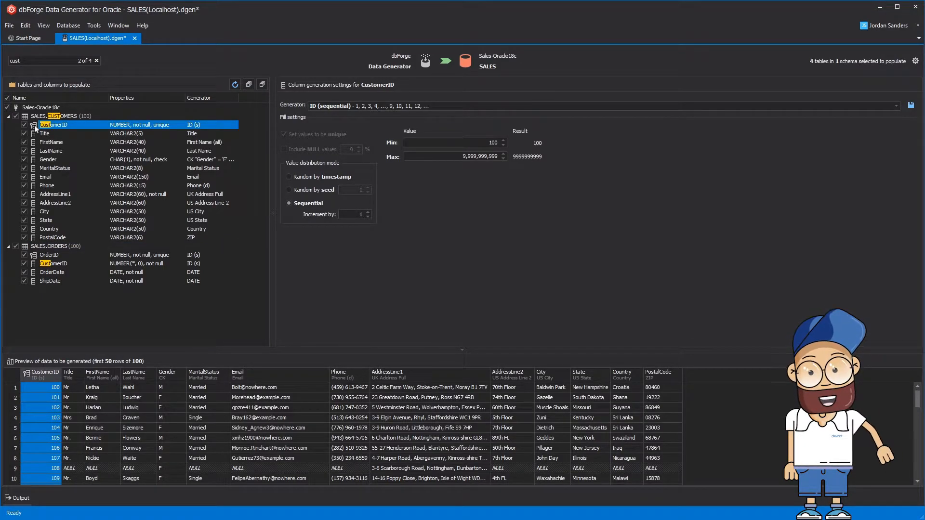
{"action": "left_click", "coordinate": [54, 263]}
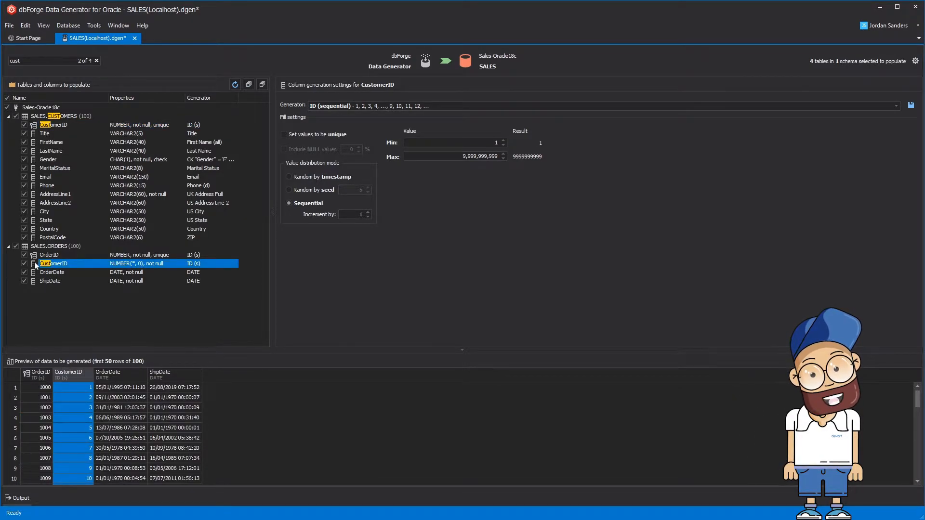
{"action": "left_click", "coordinate": [895, 105]}
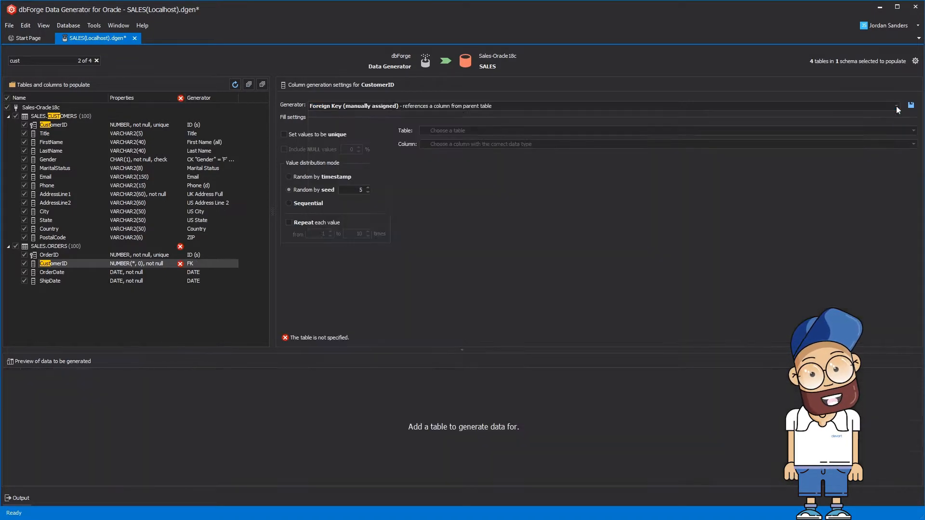
{"action": "left_click", "coordinate": [912, 130]}
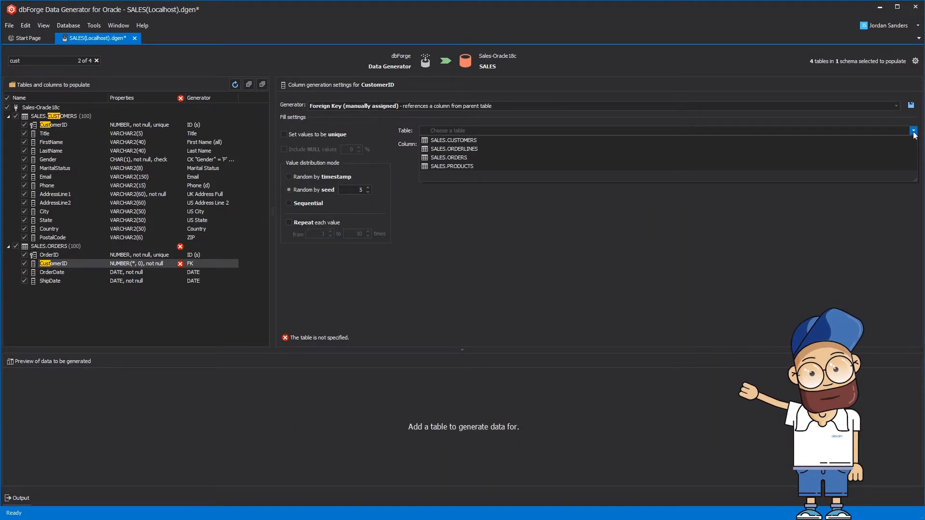
{"action": "left_click", "coordinate": [452, 139]}
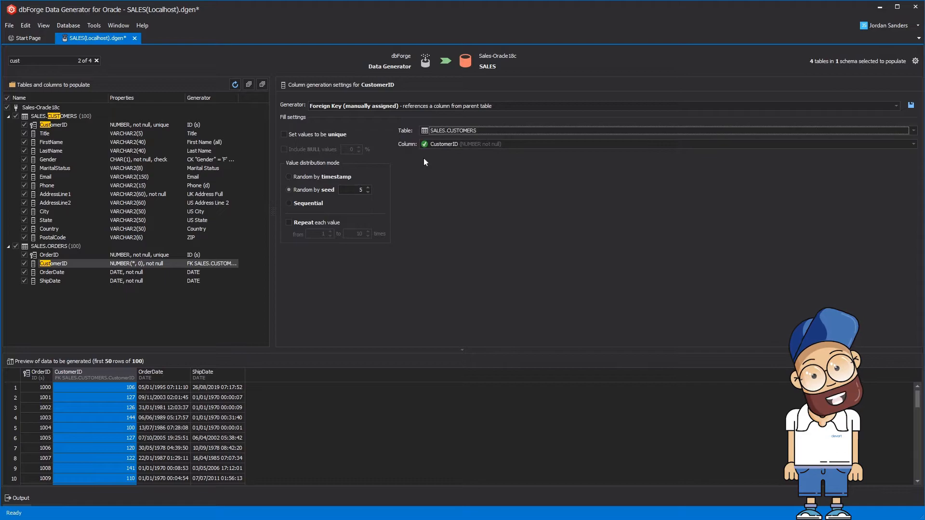
{"action": "left_click", "coordinate": [52, 272]}
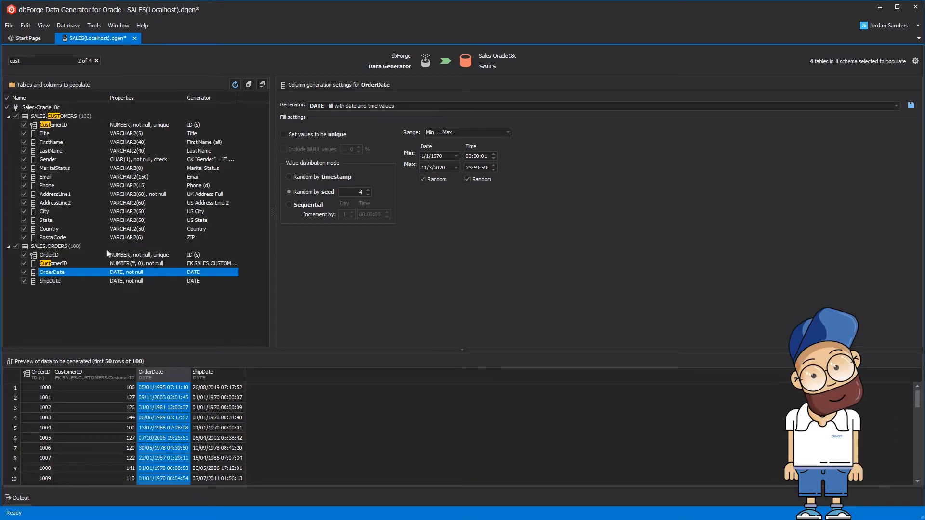
Step: Set OrderDate to 'Offset from now' and ShipDate to an offset from OrderDate
{"action": "left_click", "coordinate": [507, 132]}
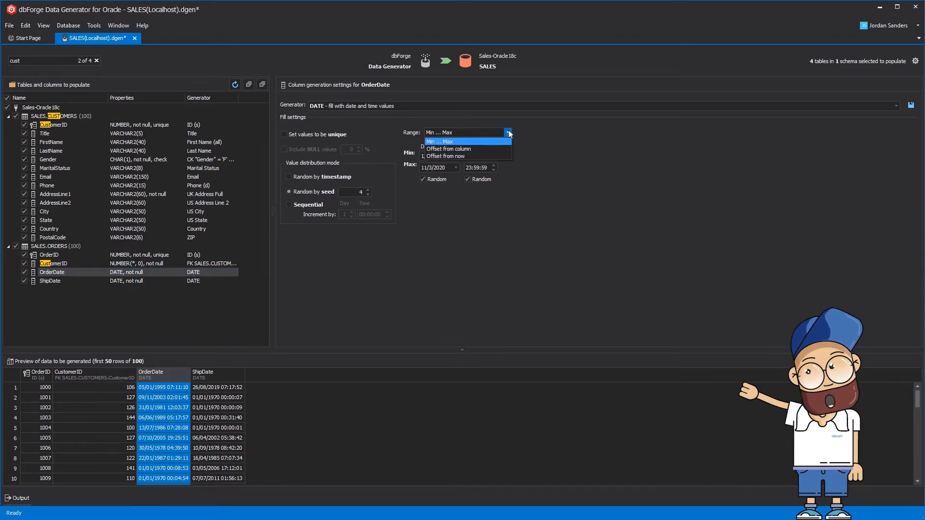
{"action": "left_click", "coordinate": [445, 156]}
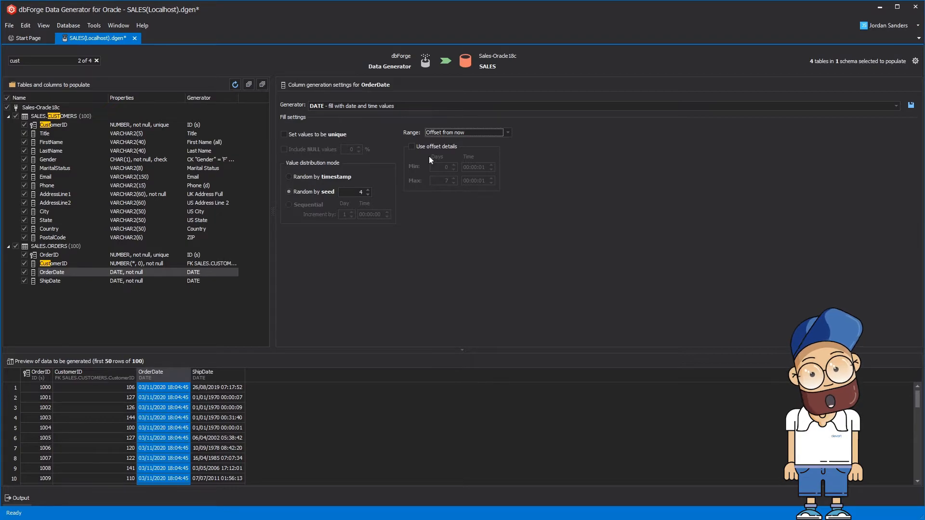
{"action": "left_click", "coordinate": [411, 146]}
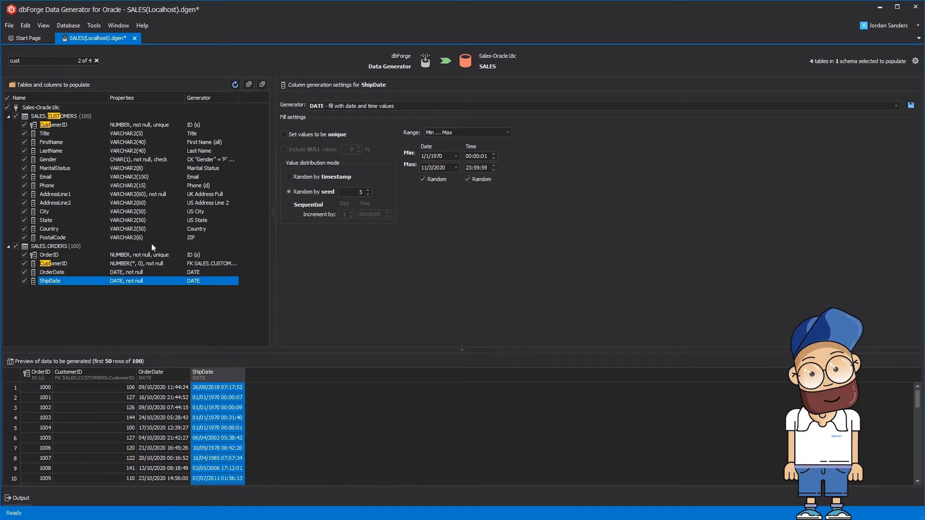
{"action": "left_click", "coordinate": [466, 132]}
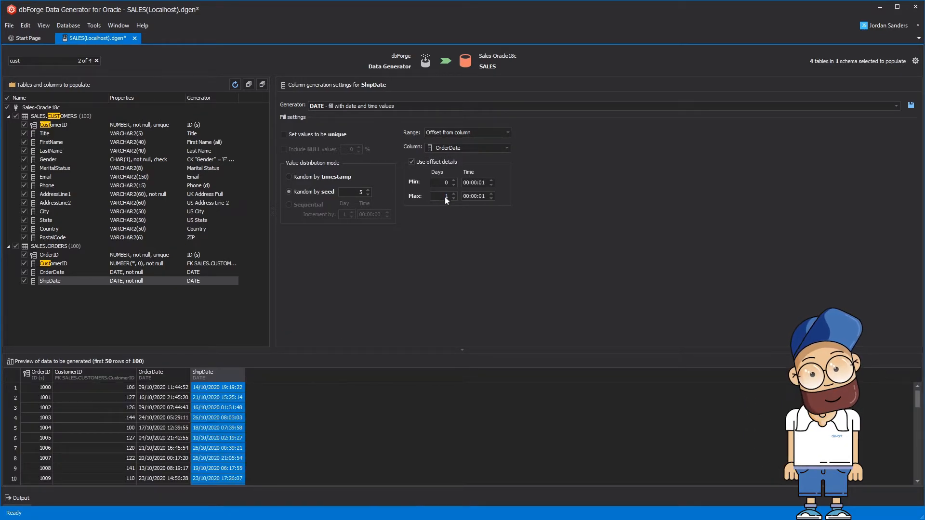
{"action": "left_click", "coordinate": [45, 176]}
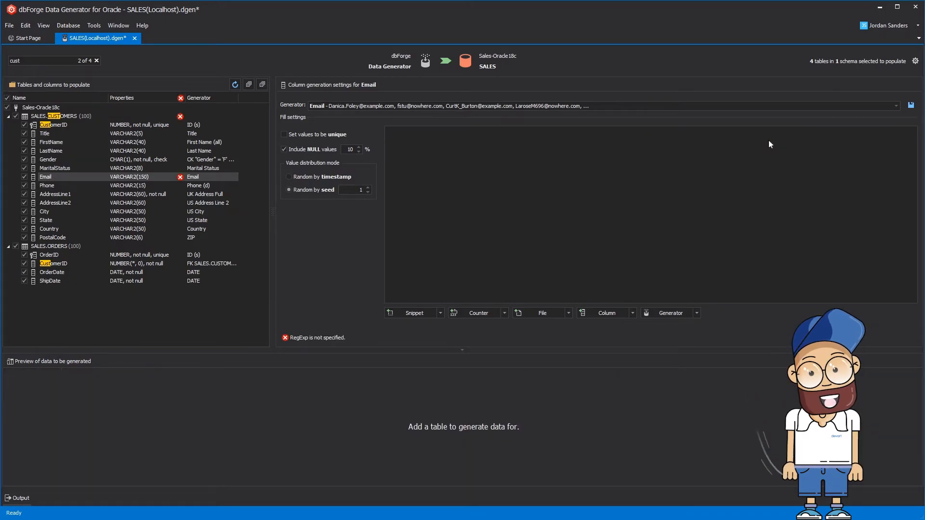
{"action": "left_click", "coordinate": [602, 313]}
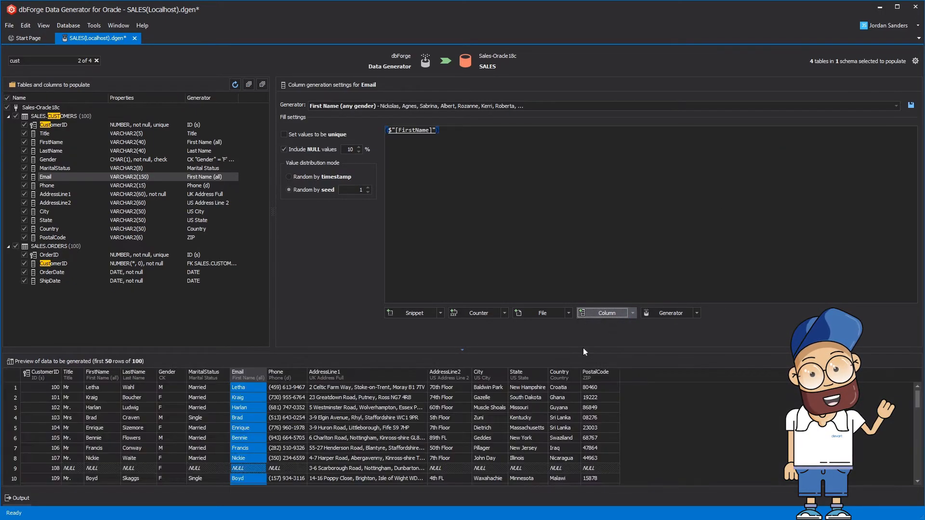
{"action": "left_click", "coordinate": [632, 313]}
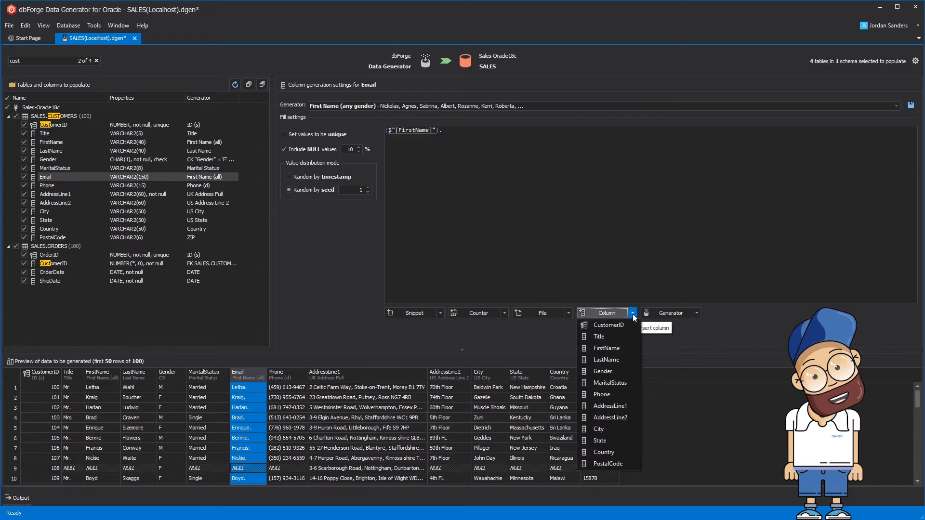
{"action": "left_click", "coordinate": [606, 359]}
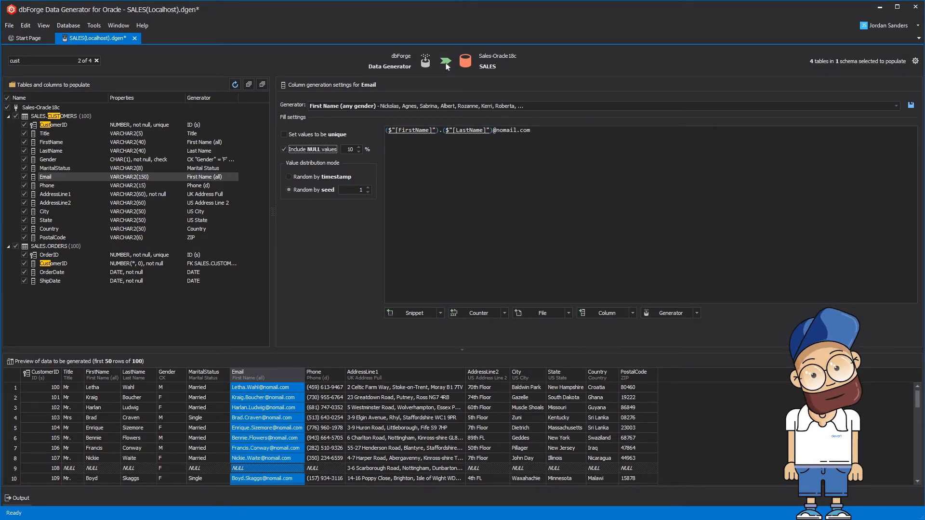
Step: Generate the population script, saving it to a file and opening it in the editor
{"action": "left_click", "coordinate": [444, 61]}
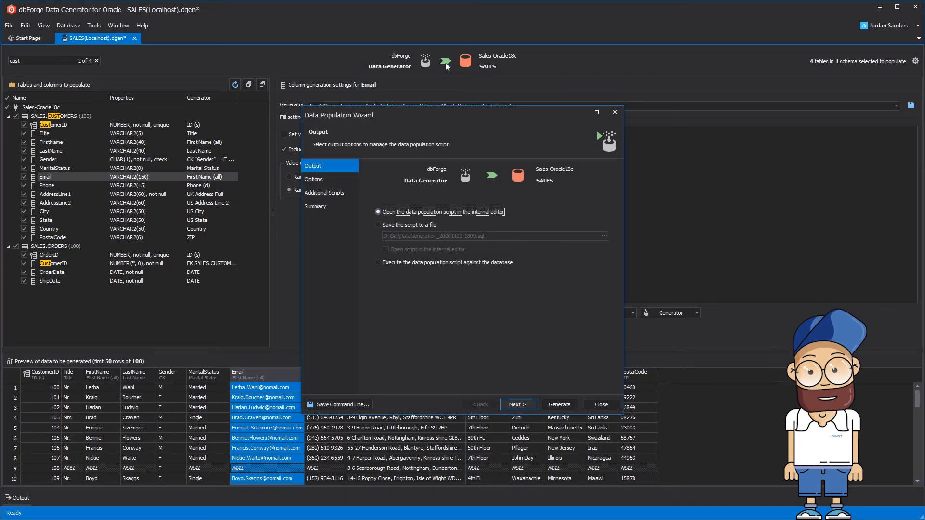
{"action": "left_click", "coordinate": [378, 225]}
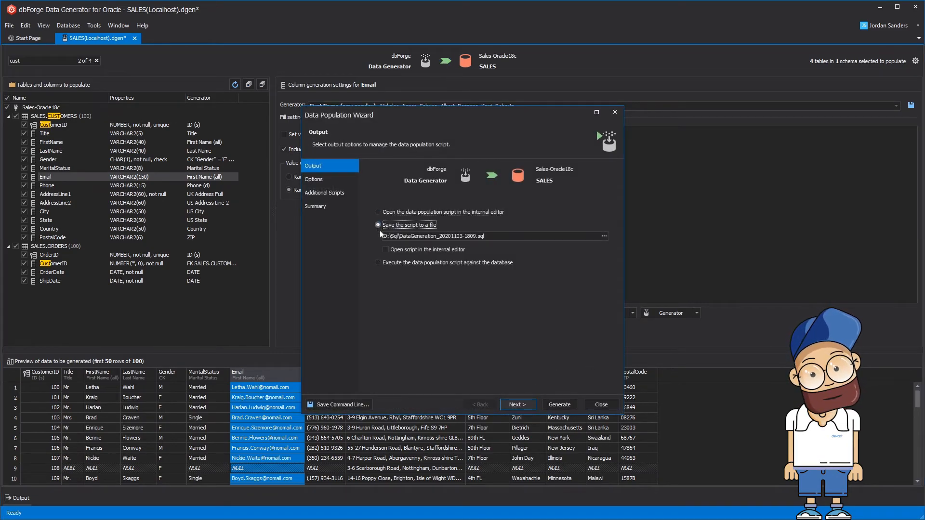
{"action": "left_click", "coordinate": [386, 249]}
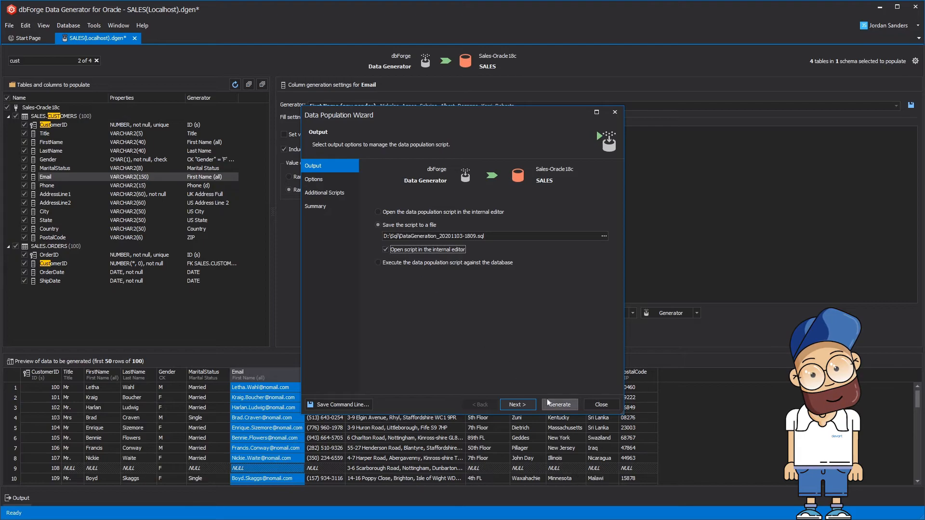
{"action": "left_click", "coordinate": [558, 404]}
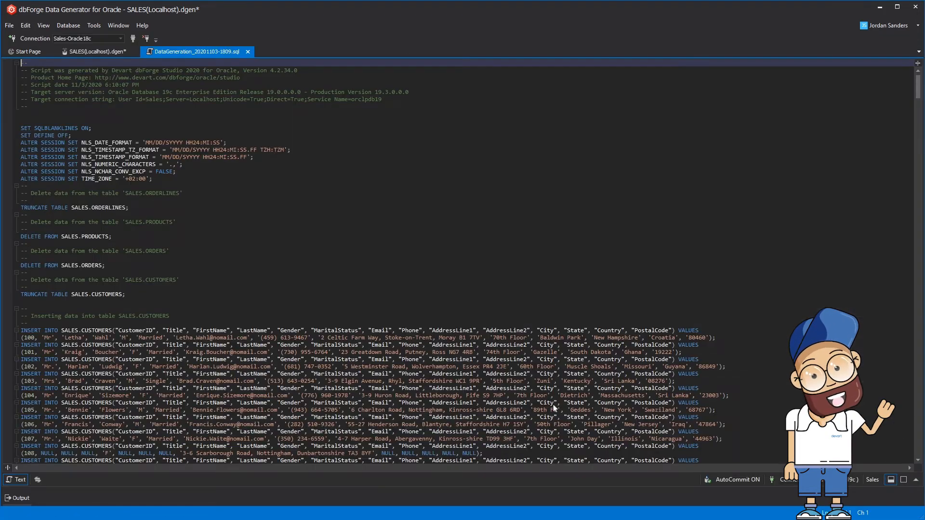
{"action": "scroll", "scroll_direction": "down", "scroll_amount": 3}
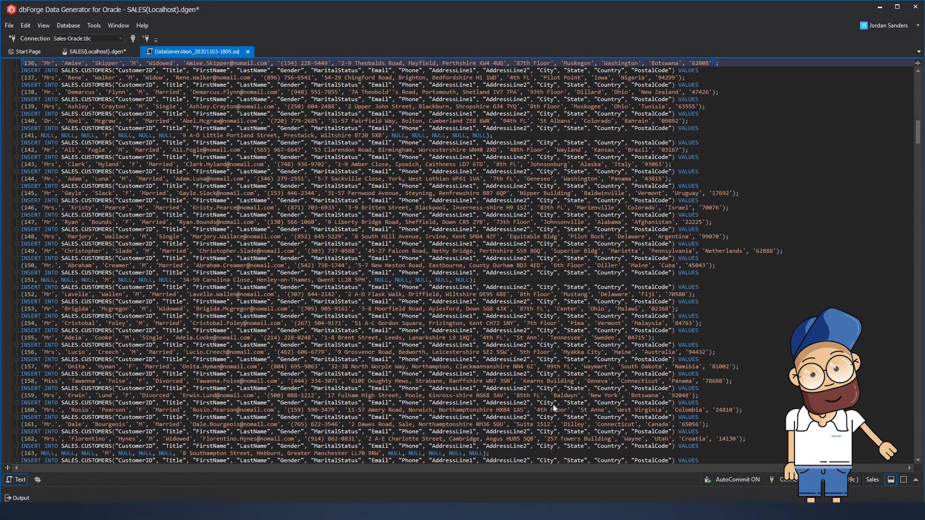